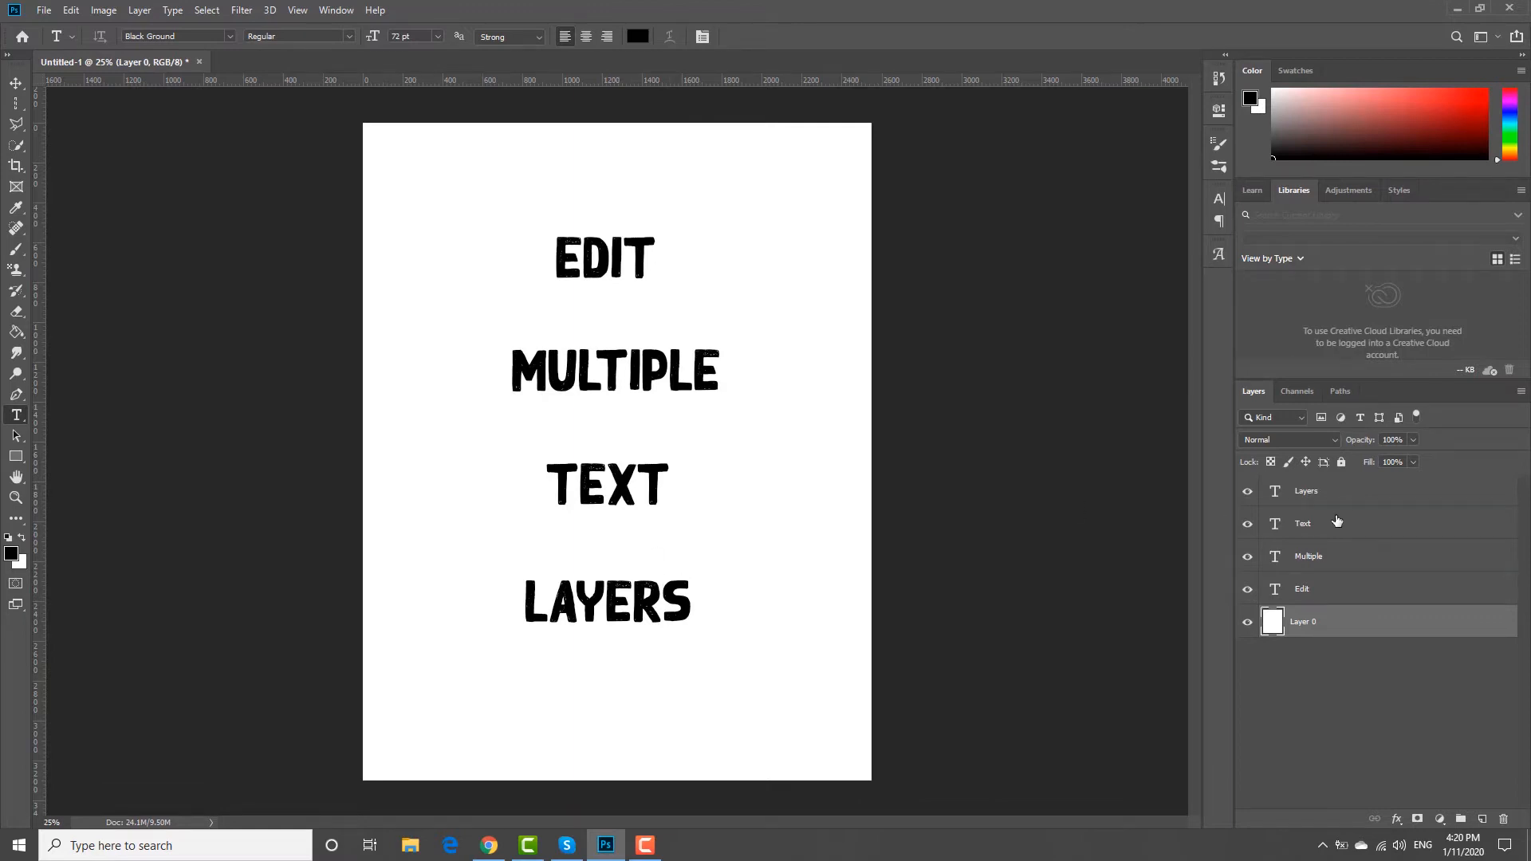
Select the EDIT, MULTIPLE, TEXT and LAYERS layers and show the Character panel
{"action": "left_click", "coordinate": [1302, 523]}
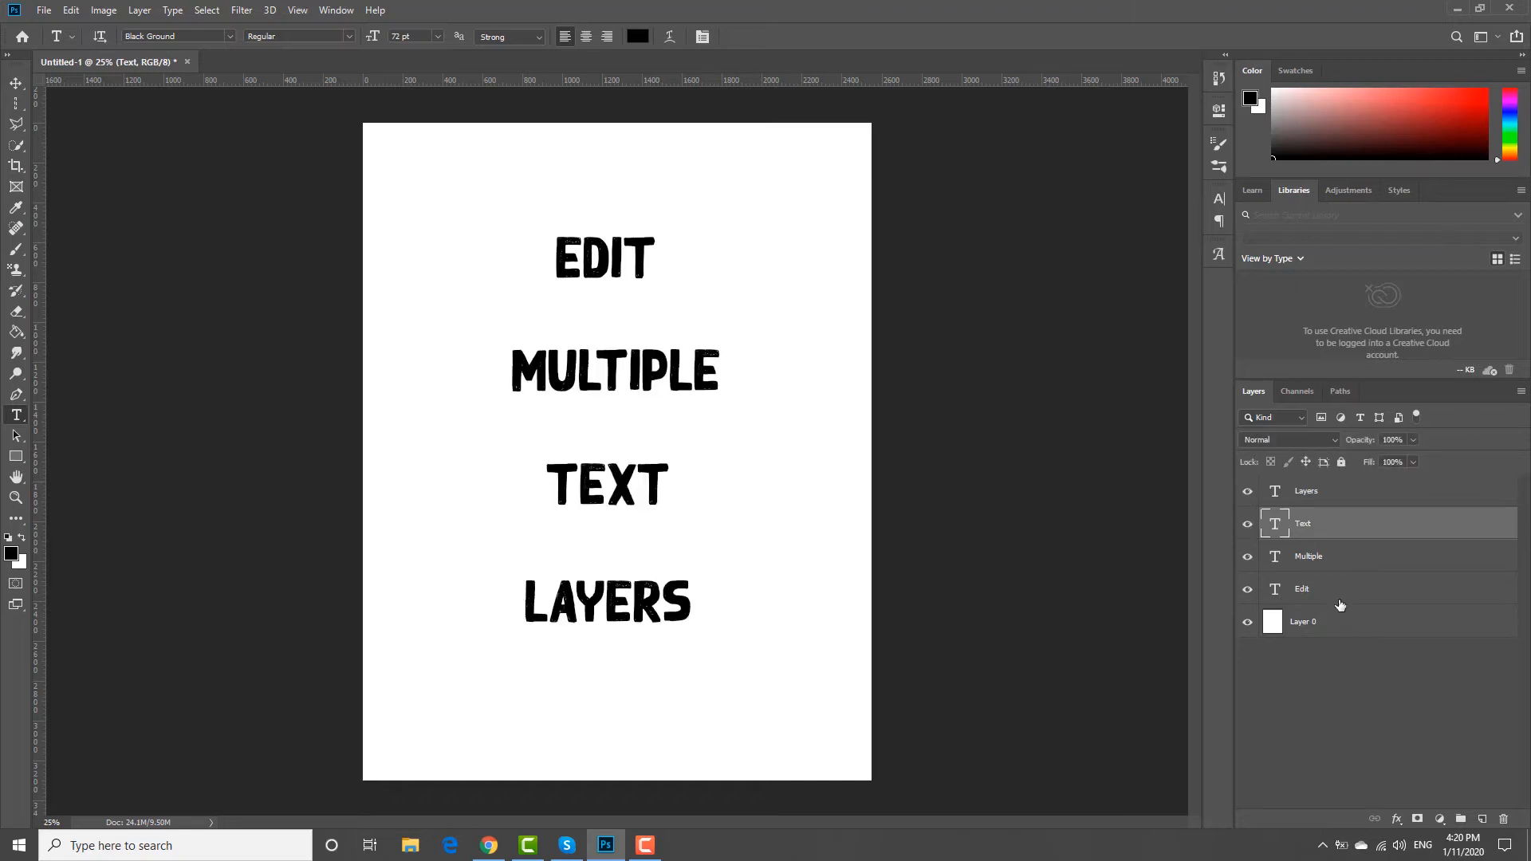
{"action": "left_click", "coordinate": [1304, 588]}
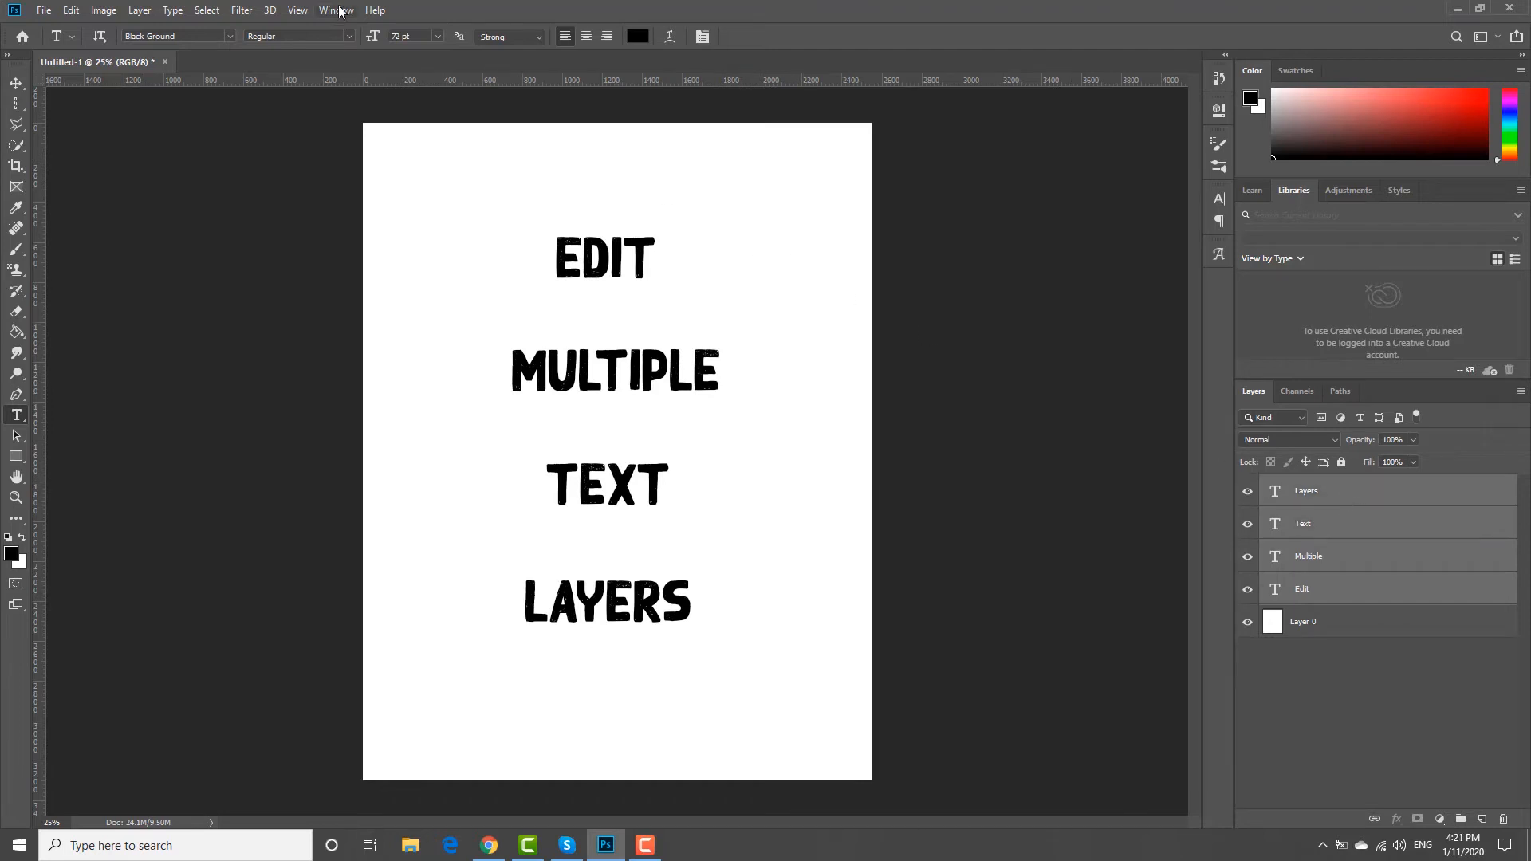
{"action": "left_click", "coordinate": [336, 10]}
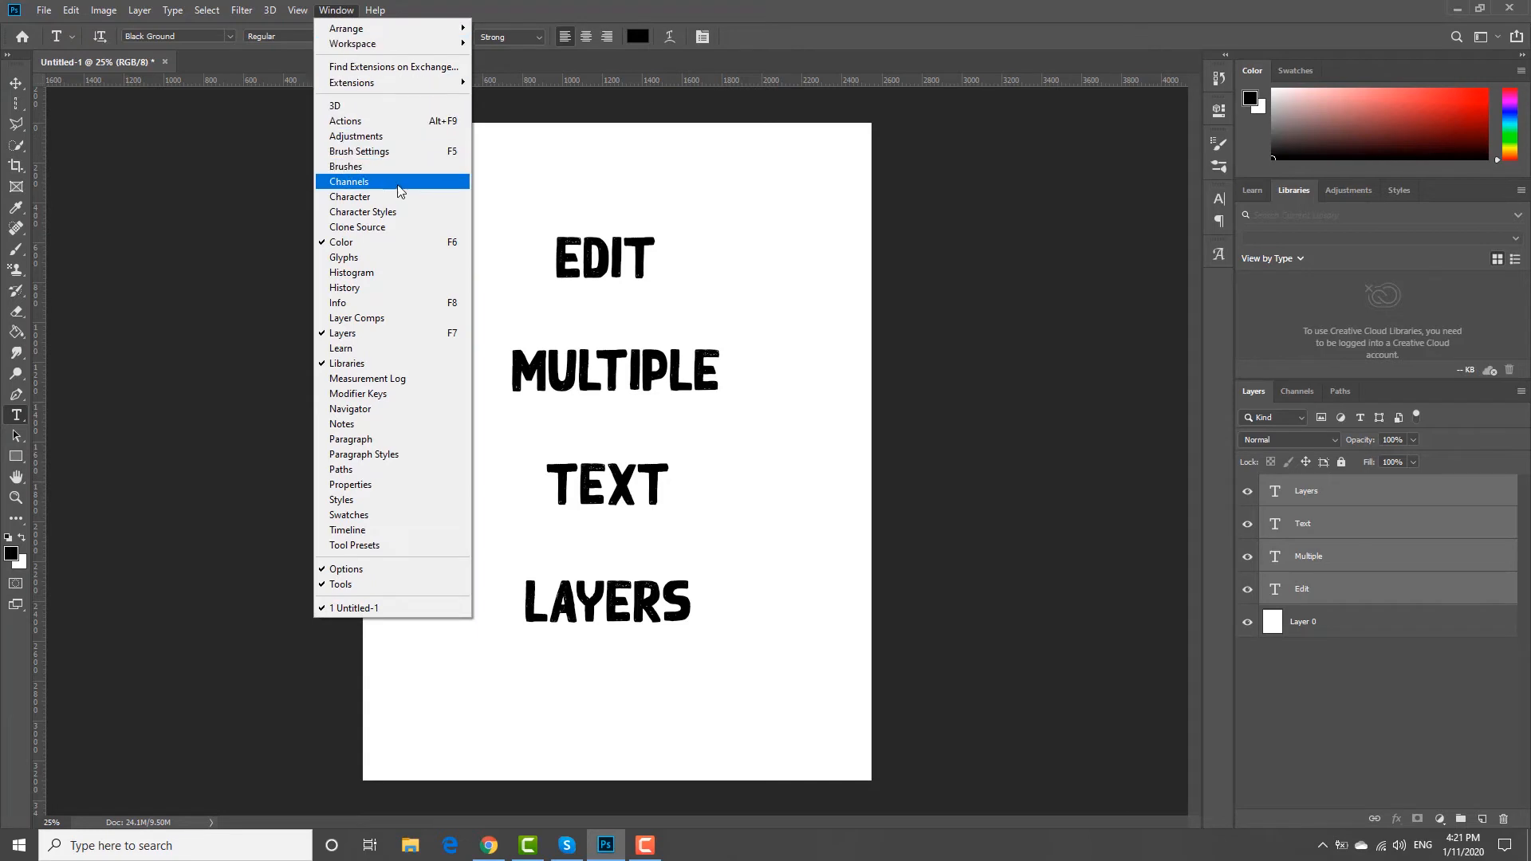
{"action": "left_click", "coordinate": [349, 196]}
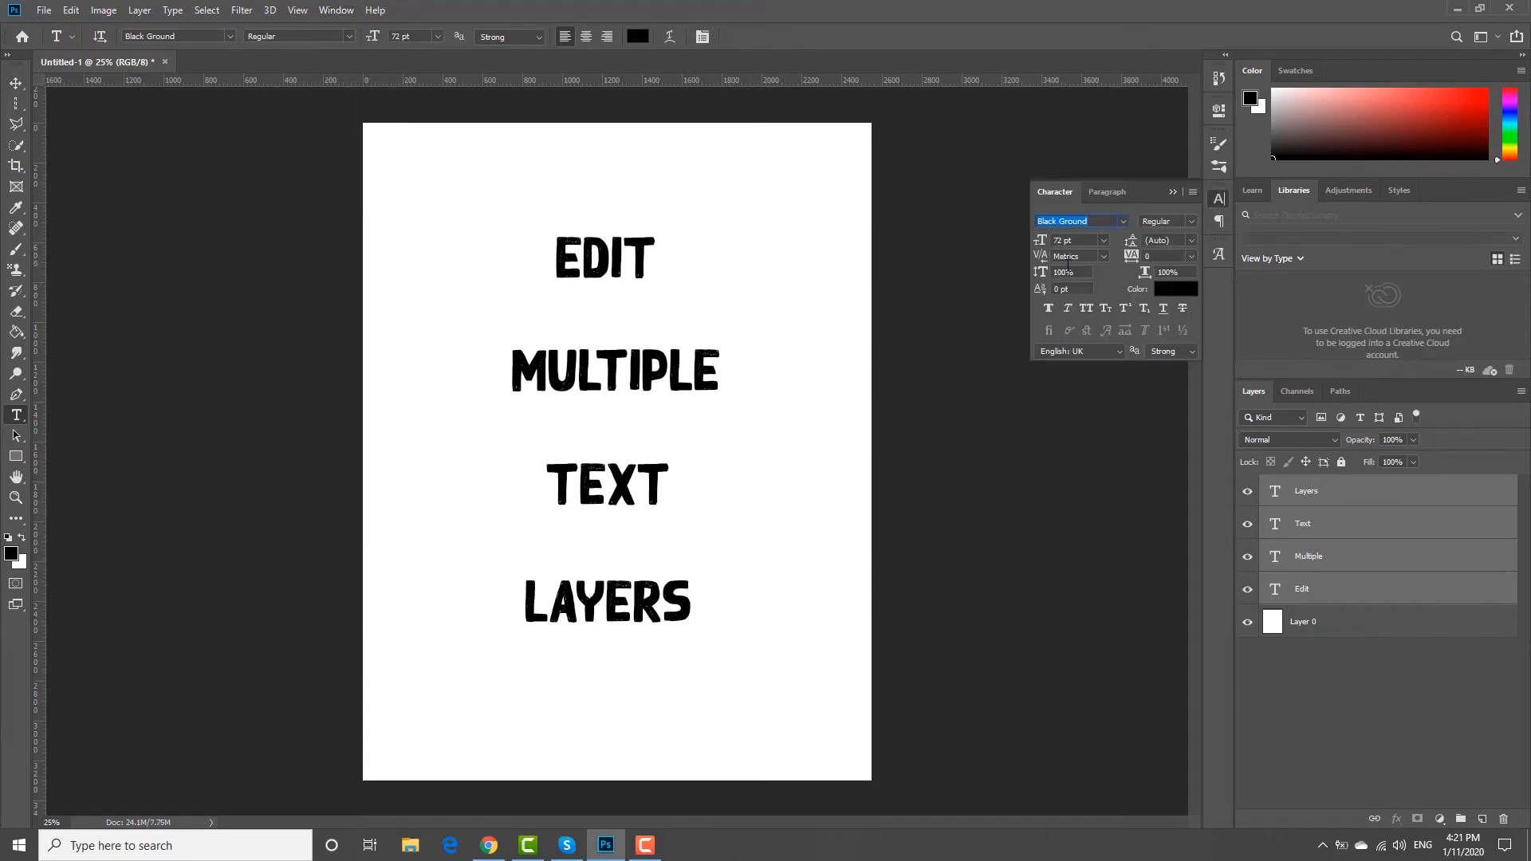
Try Hardcore and Snowballs fonts, settling on Hardcore for all four words
{"action": "left_click", "coordinate": [1123, 221]}
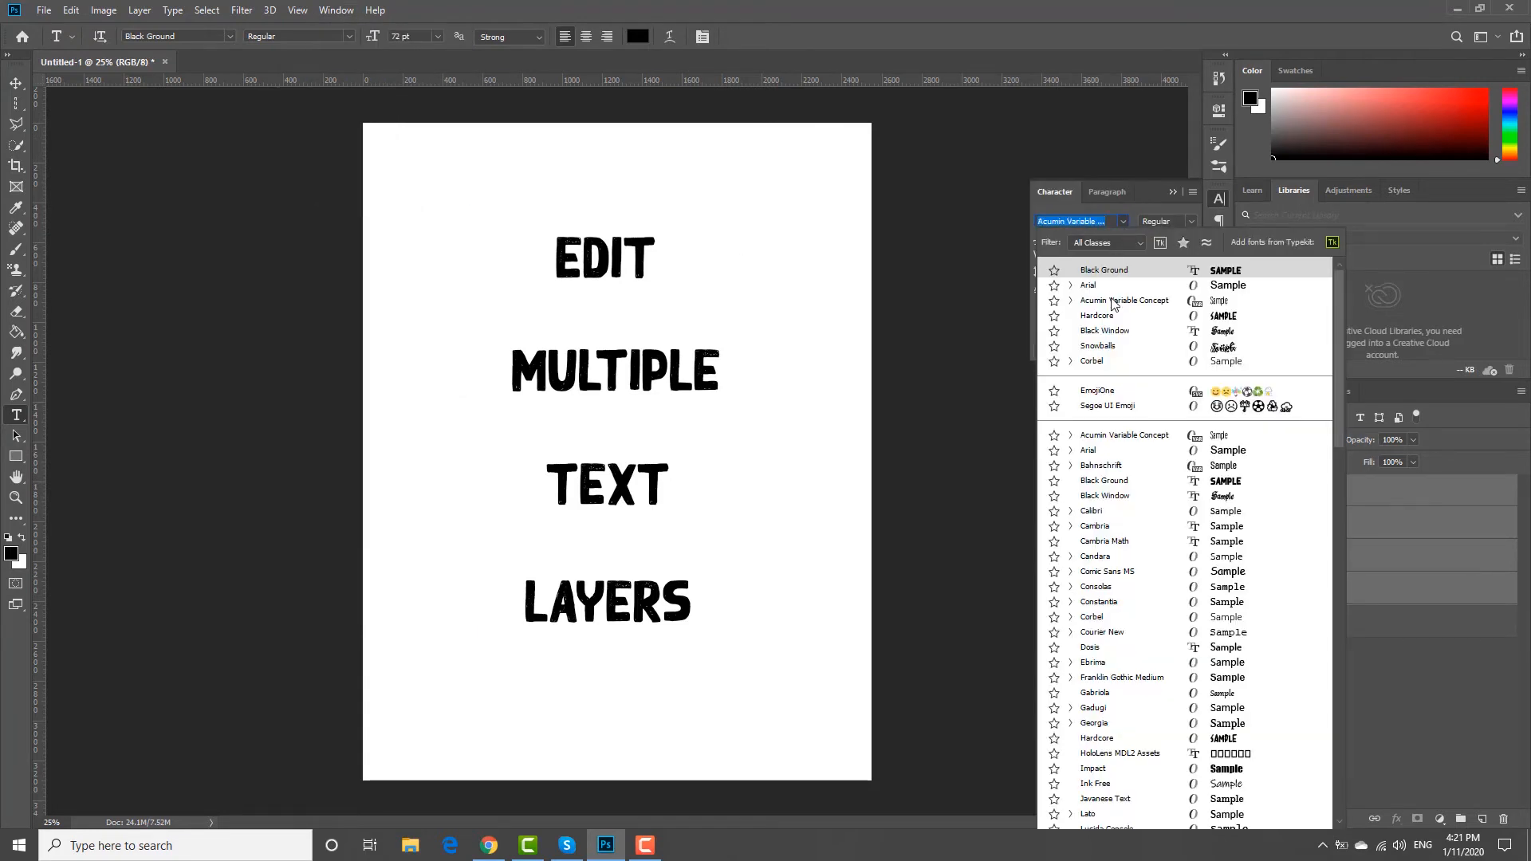
{"action": "left_click", "coordinate": [1097, 316]}
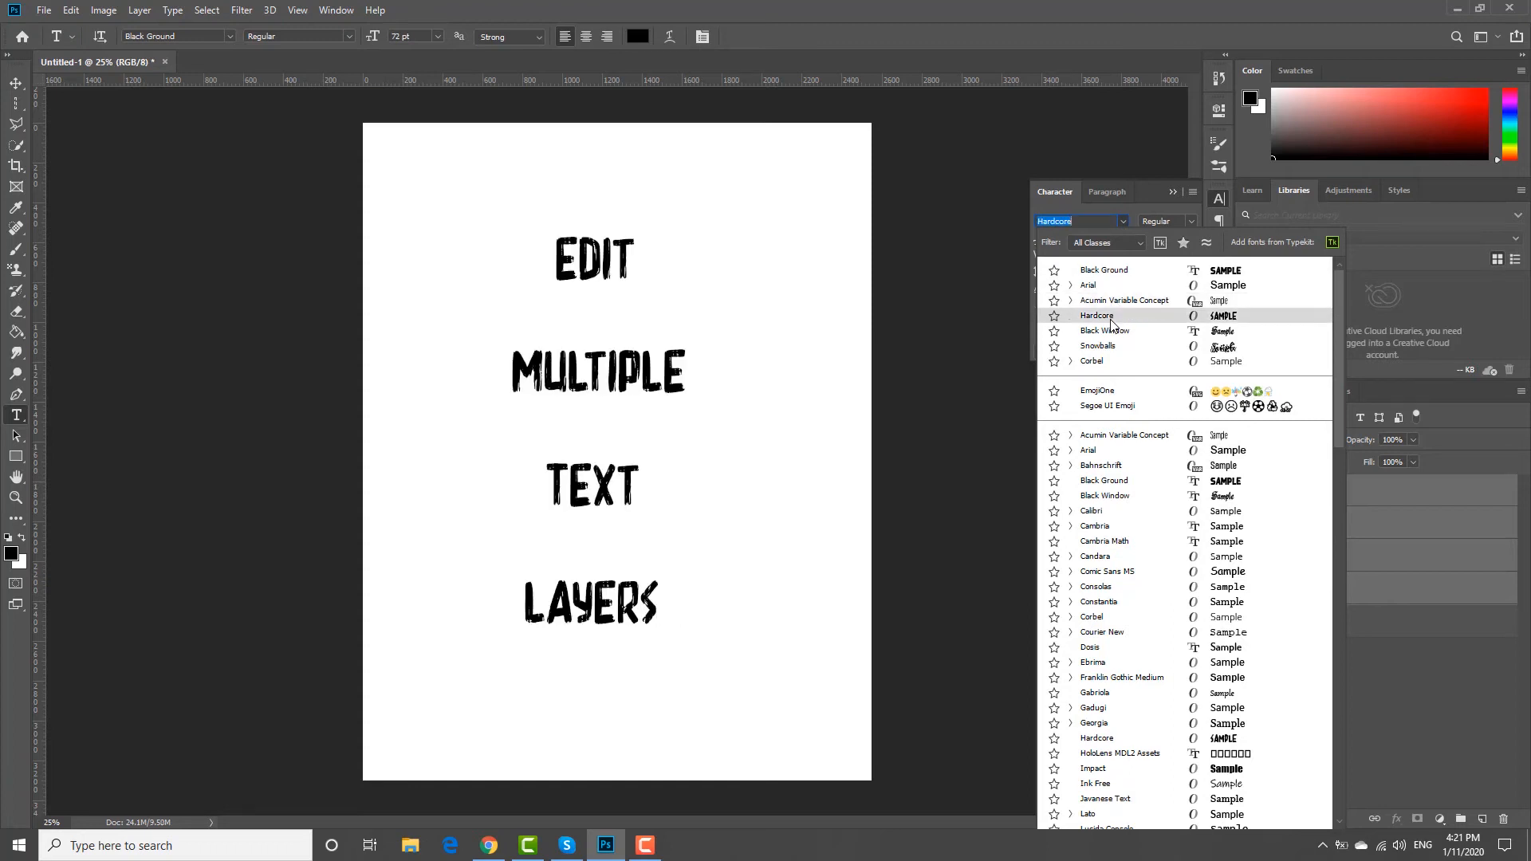
{"action": "left_click", "coordinate": [1098, 345]}
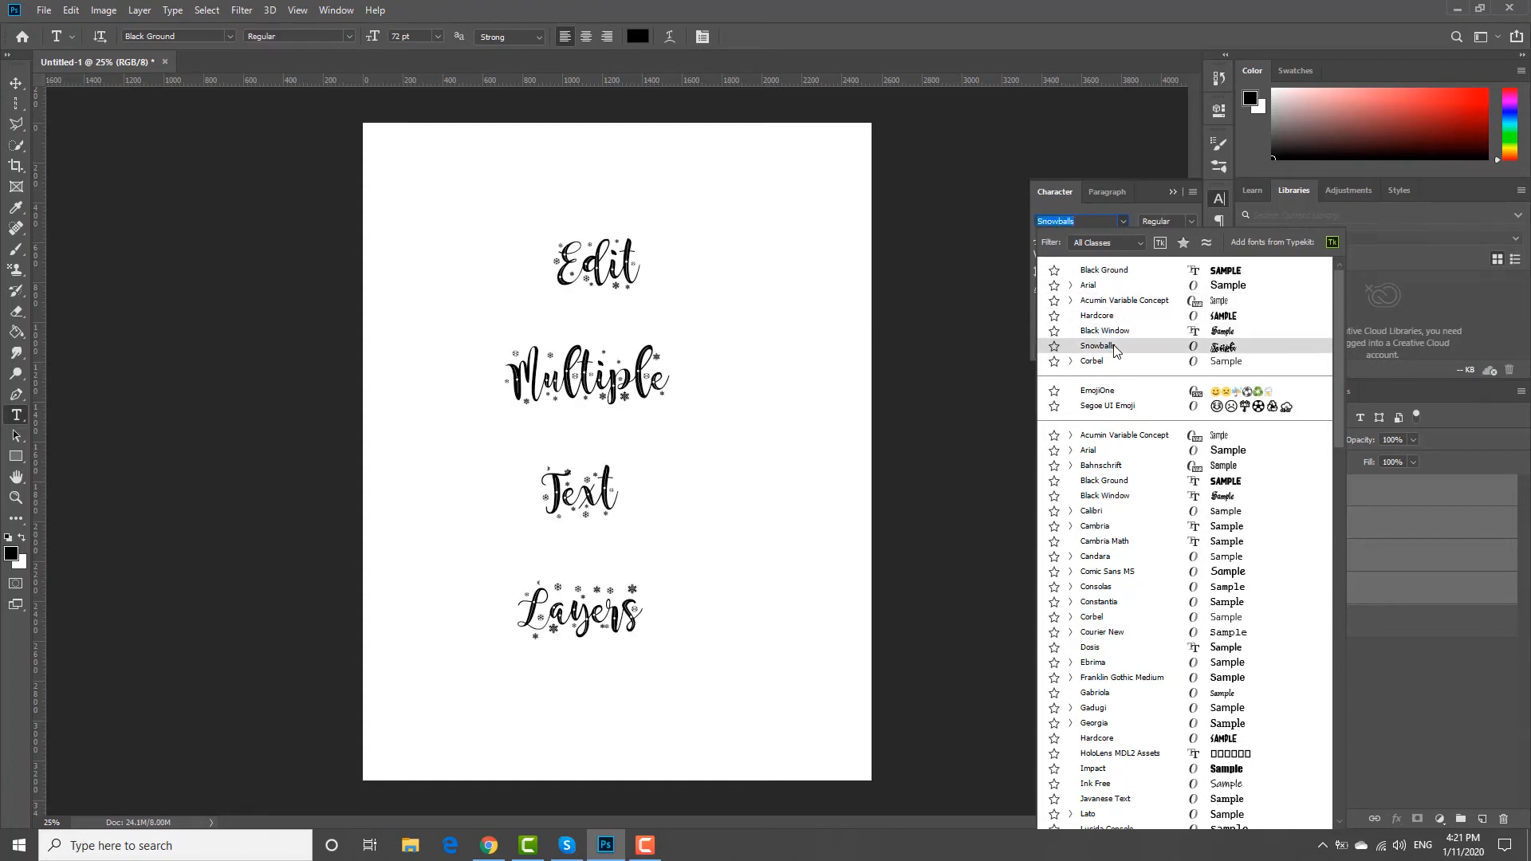
{"action": "left_click", "coordinate": [1097, 316]}
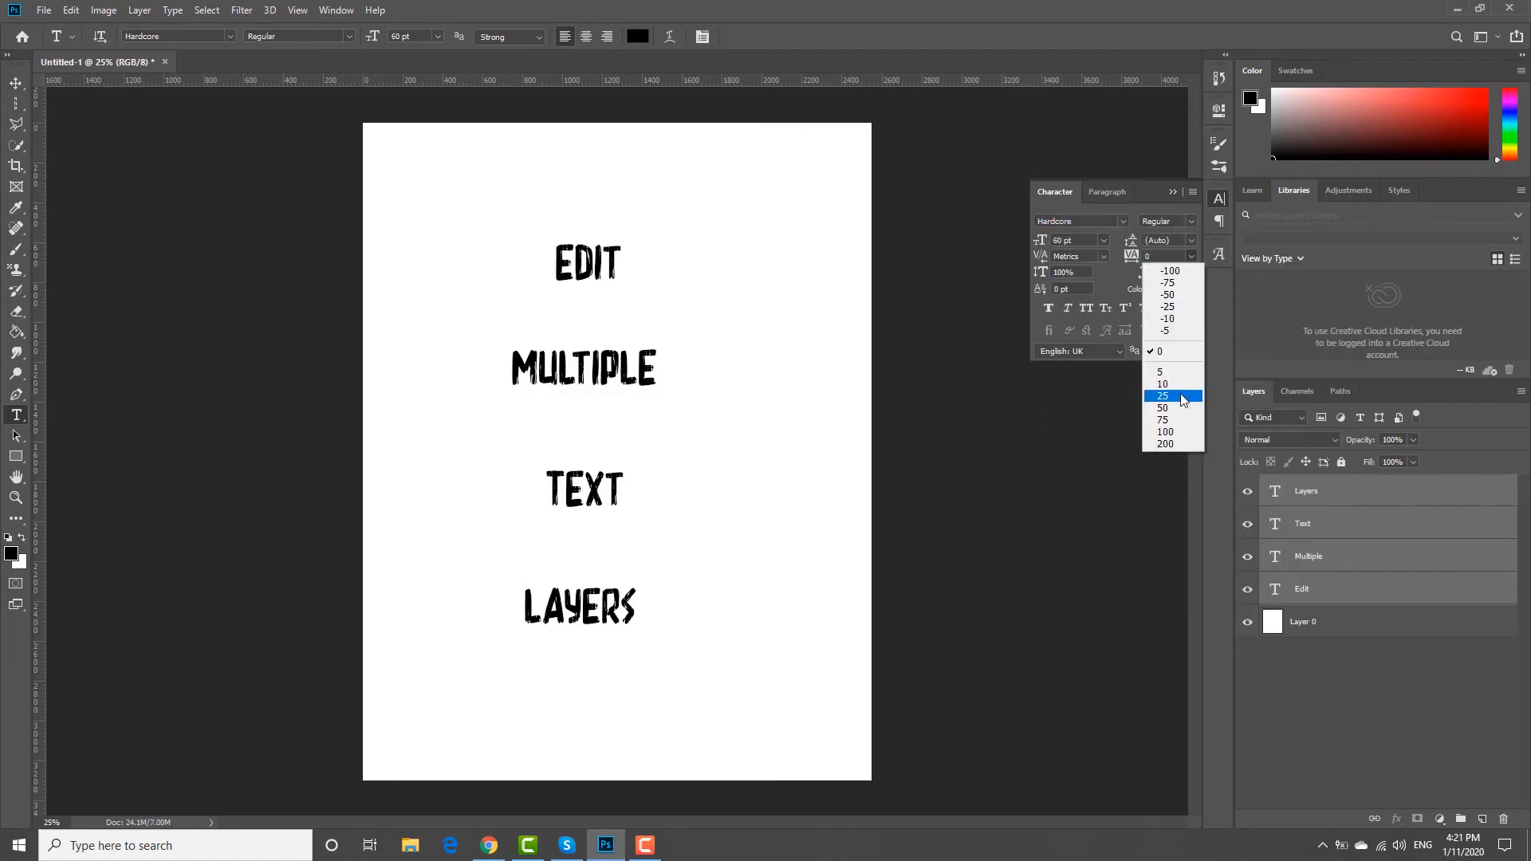
Set tracking to 200 and keep Strong anti-aliasing for the four words
{"action": "left_click", "coordinate": [1164, 444]}
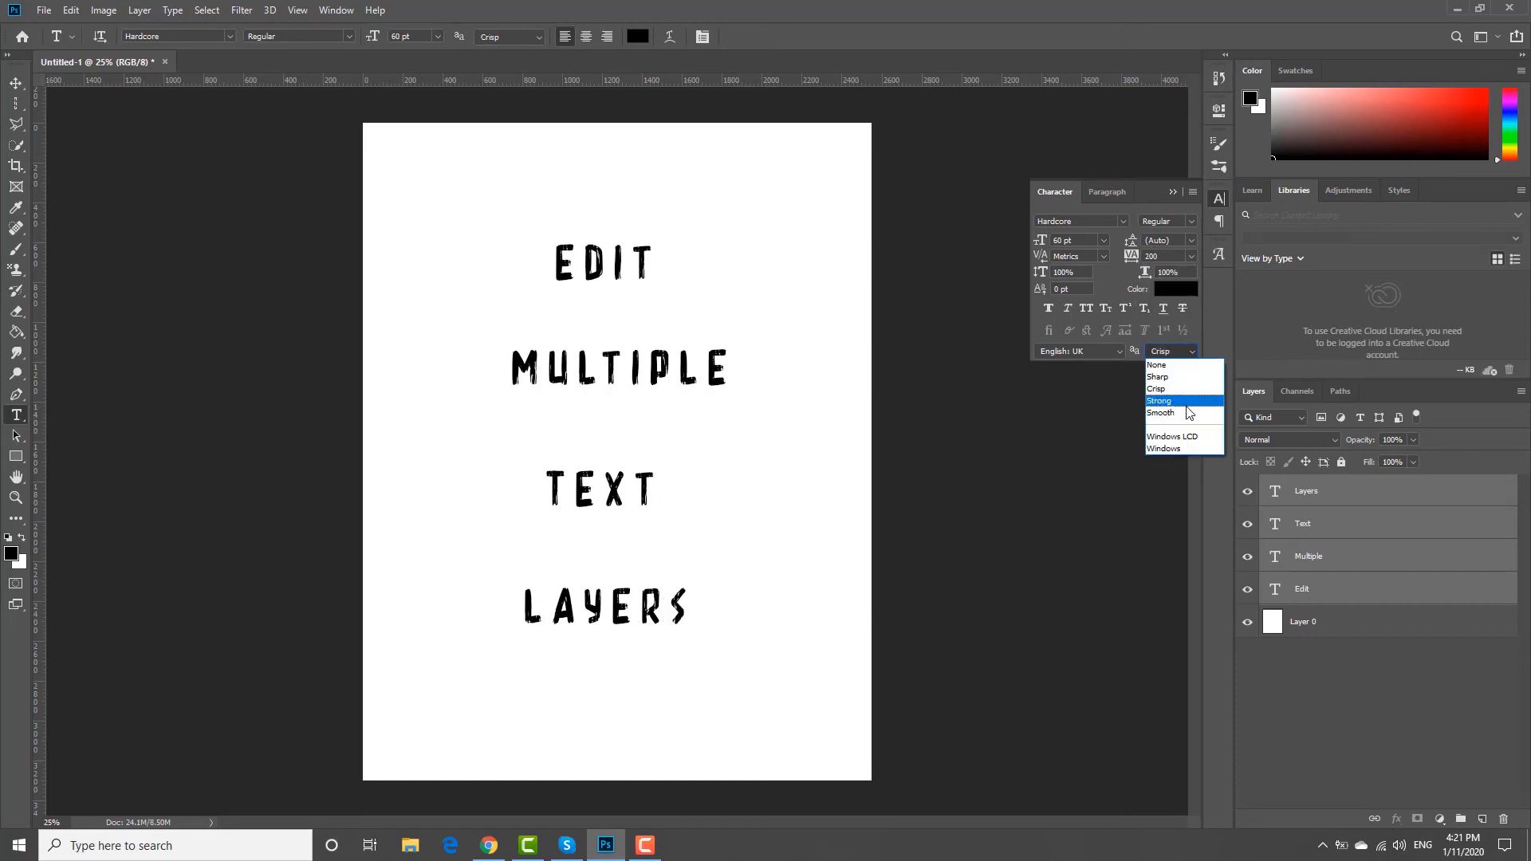
{"action": "left_click", "coordinate": [1161, 400]}
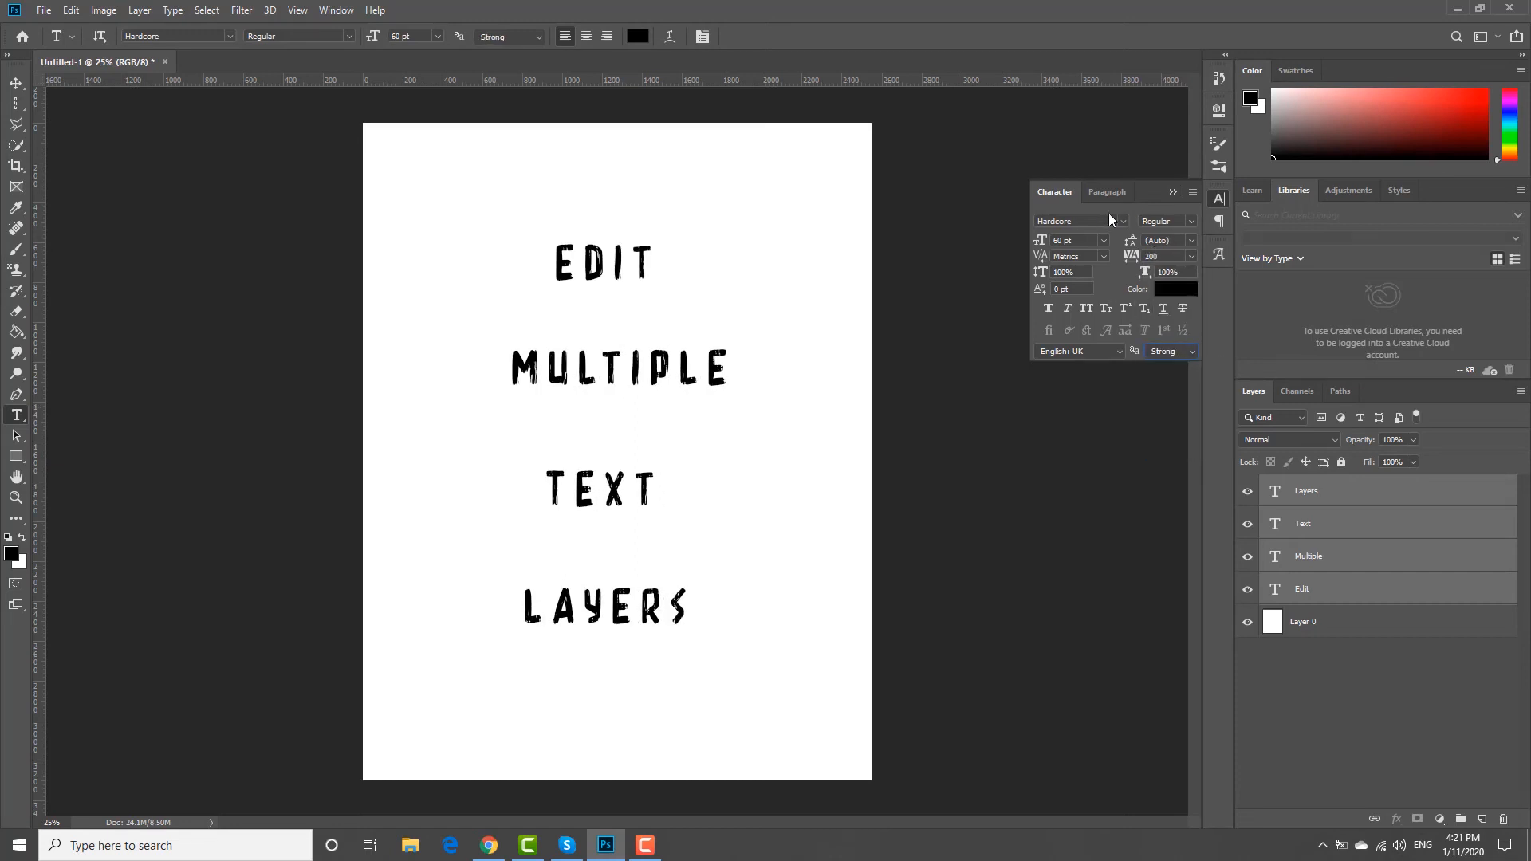